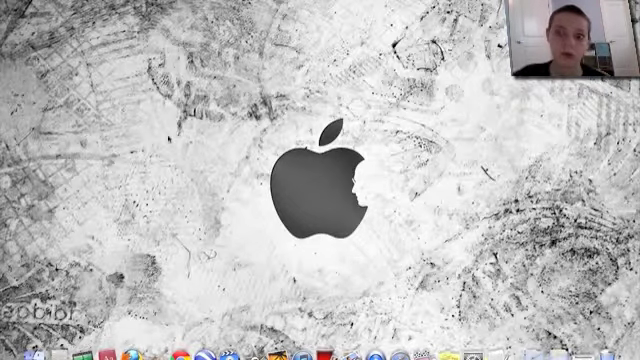
Step: Launch the browser and start searching YouTube for MrComputerGuy199
{"action": "left_click", "coordinate": [163, 340]}
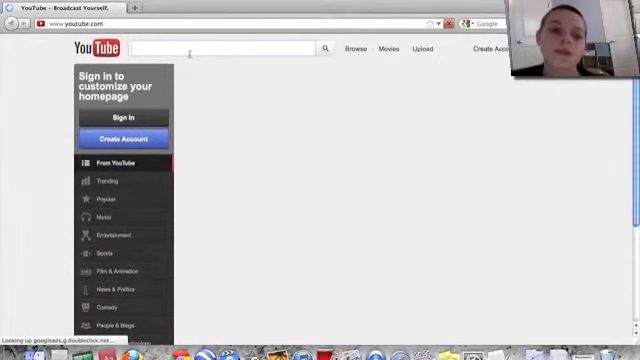
{"action": "type", "text": "MrComputerGuy199"}
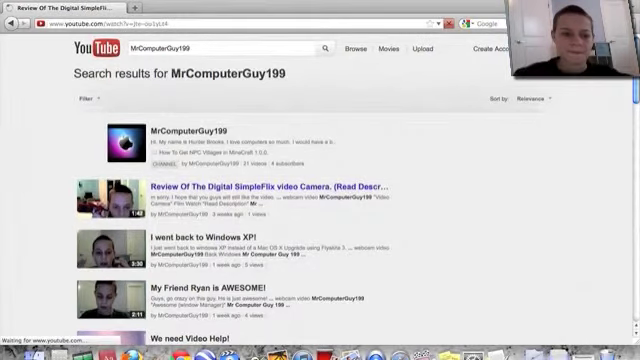
{"action": "left_click", "coordinate": [261, 187]}
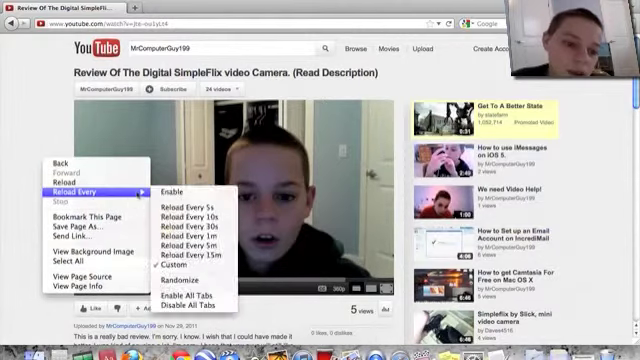
{"action": "mouse_move", "coordinate": [190, 266]}
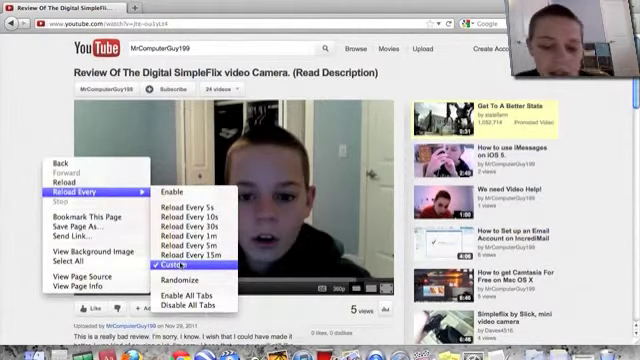